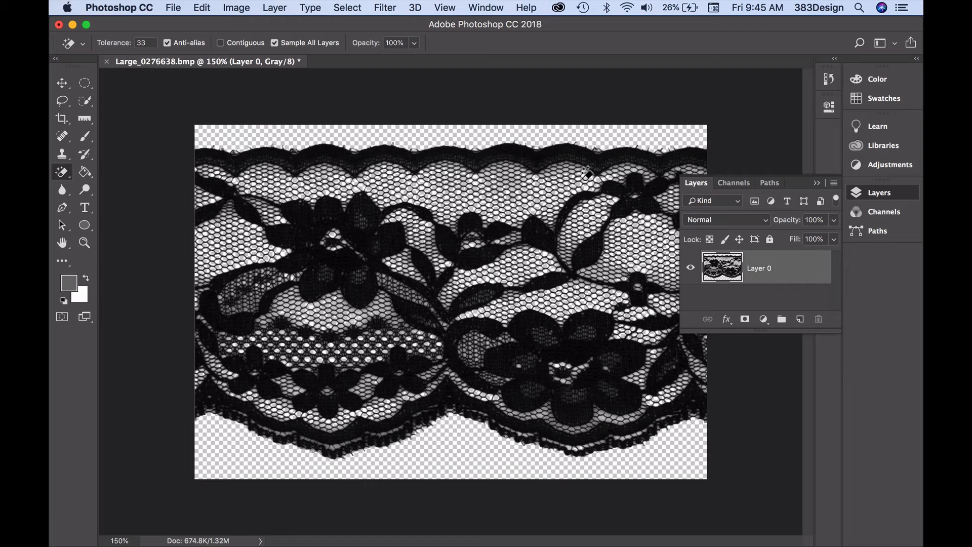
{"action": "mouse_move", "coordinate": [251, 117]}
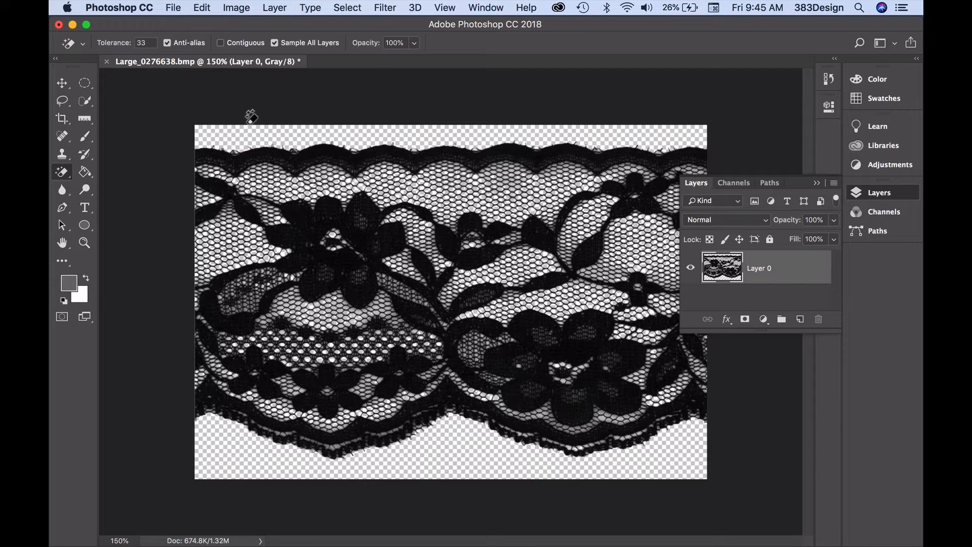
Step: Save the transparent lace as the layered Photoshop file chantilly lace.psd
{"action": "left_click", "coordinate": [173, 7]}
{"action": "type", "text": "chantilly lace.psd"}
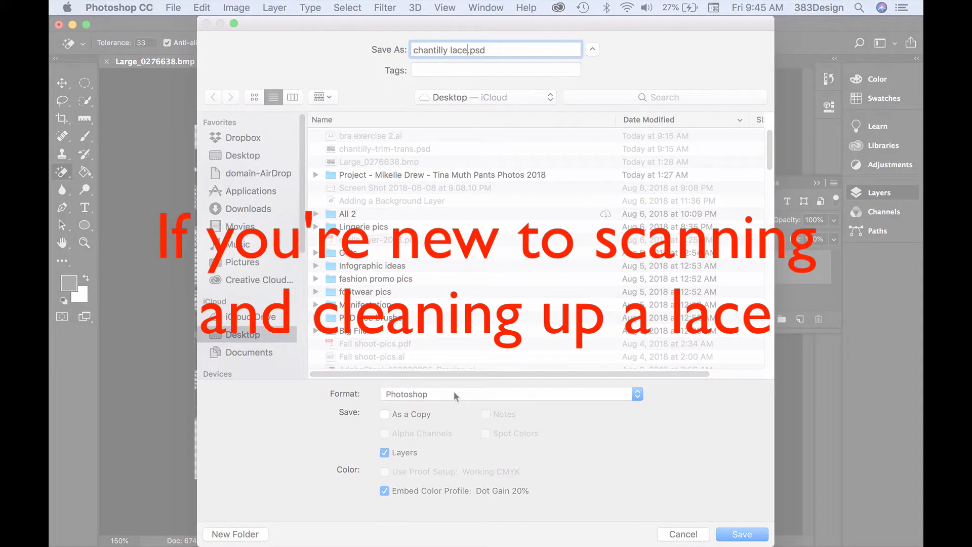
{"action": "left_click", "coordinate": [741, 534]}
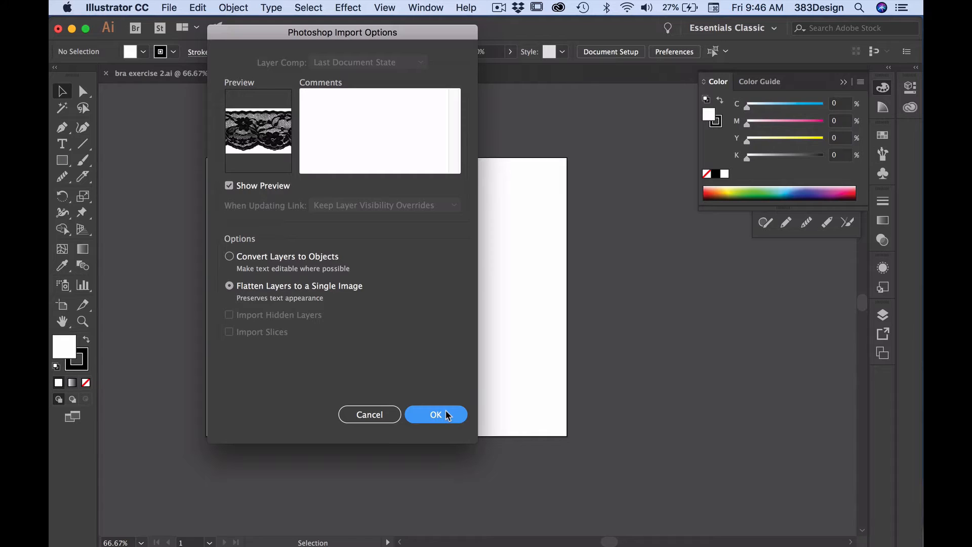
Step: Place the PSD flattened, bring up Image Trace and preview a black-and-white trace of the lace
{"action": "left_click", "coordinate": [436, 414]}
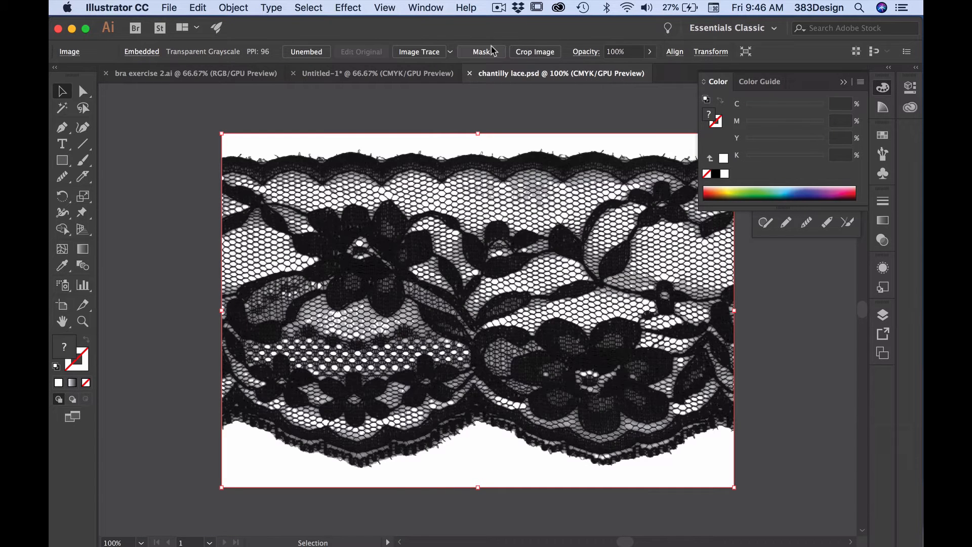
{"action": "left_click", "coordinate": [426, 7]}
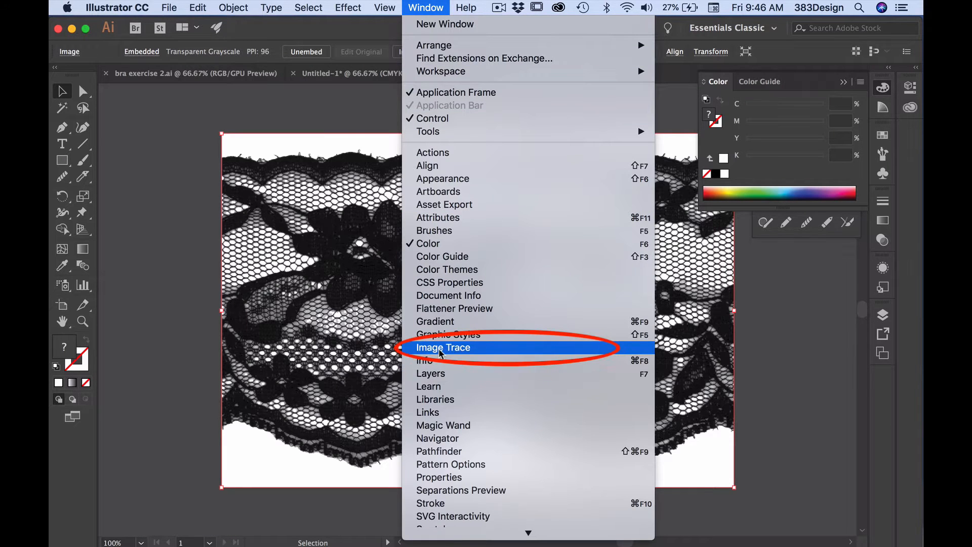
{"action": "left_click", "coordinate": [444, 347]}
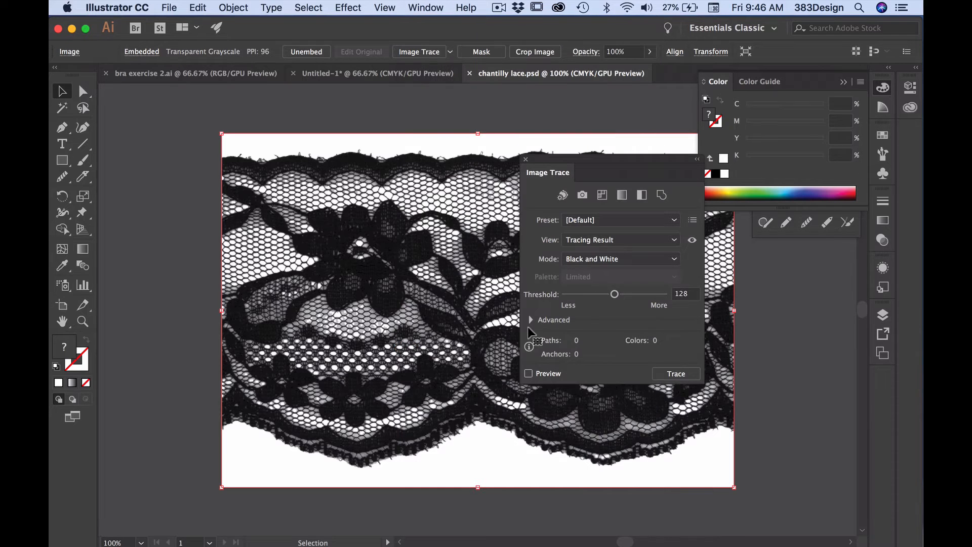
{"action": "mouse_move", "coordinate": [621, 270]}
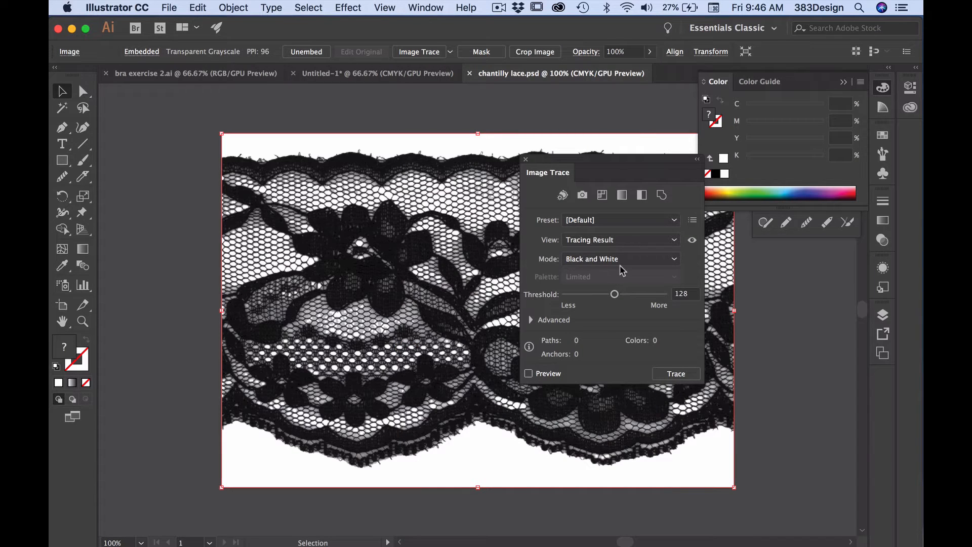
{"action": "mouse_move", "coordinate": [541, 365]}
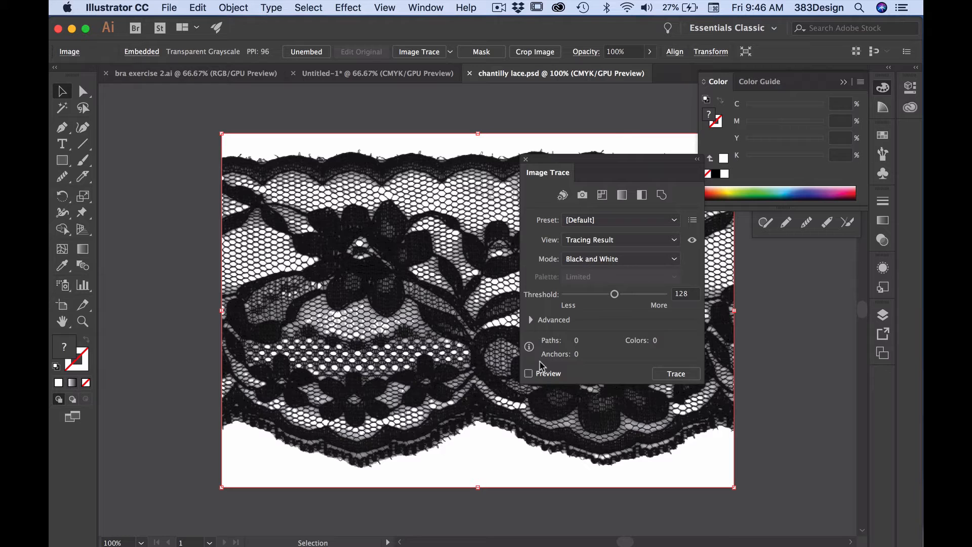
{"action": "left_click", "coordinate": [528, 374]}
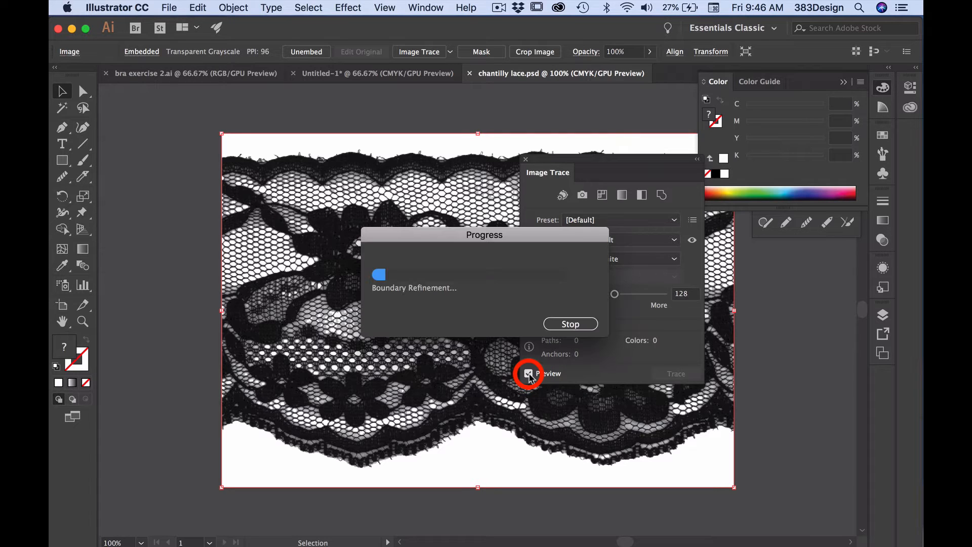
Step: Set the trace to threshold 88, paths 74%, noise 1 px and Ignore White
{"action": "left_click", "coordinate": [528, 373]}
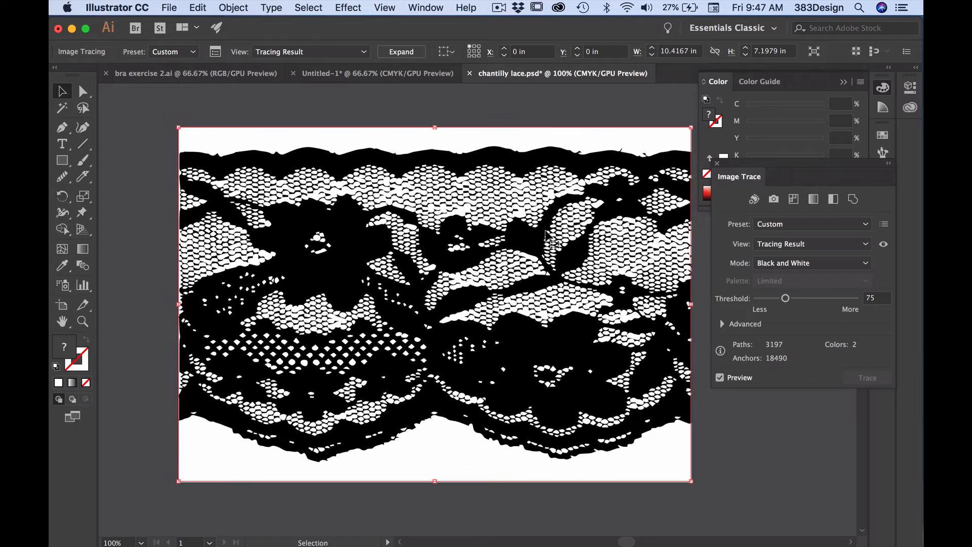
{"action": "left_click", "coordinate": [722, 325]}
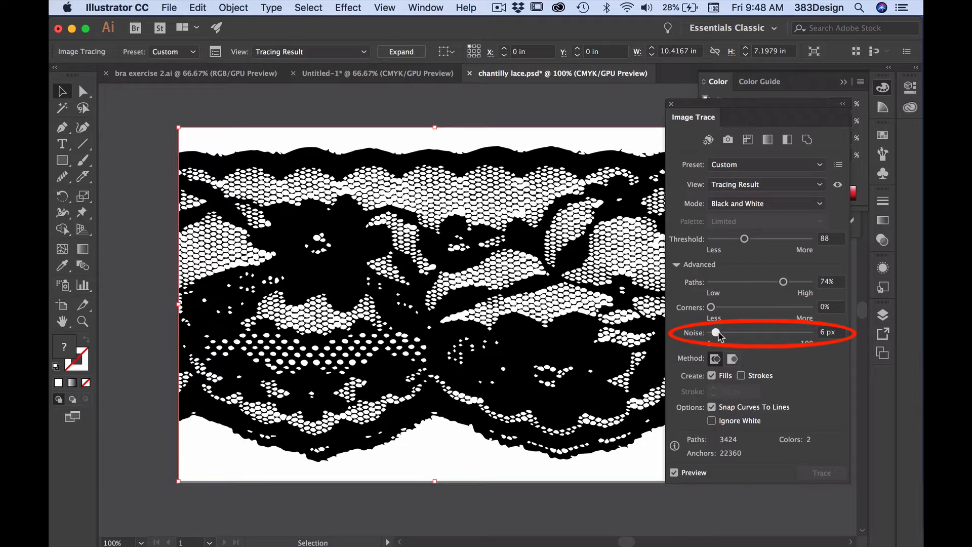
{"action": "left_click", "coordinate": [717, 333]}
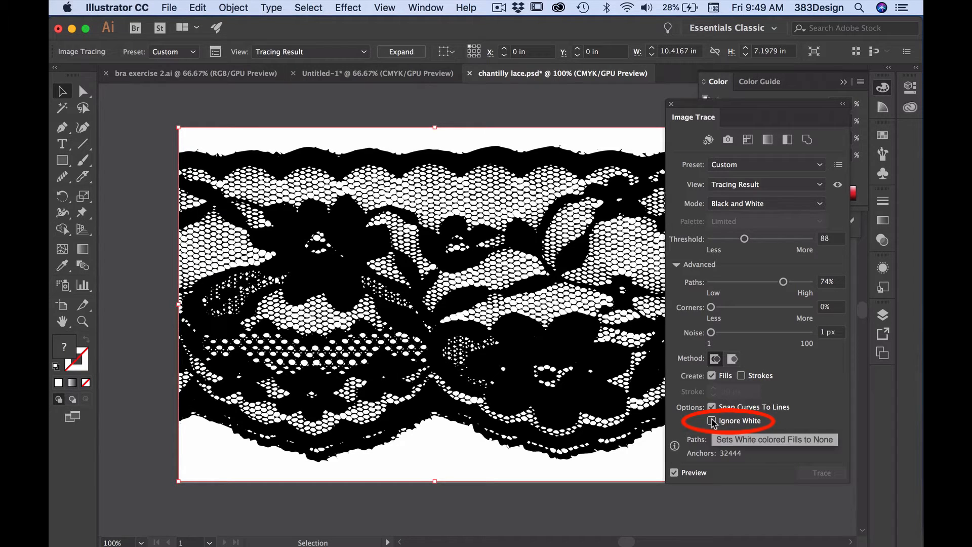
{"action": "left_click", "coordinate": [712, 421]}
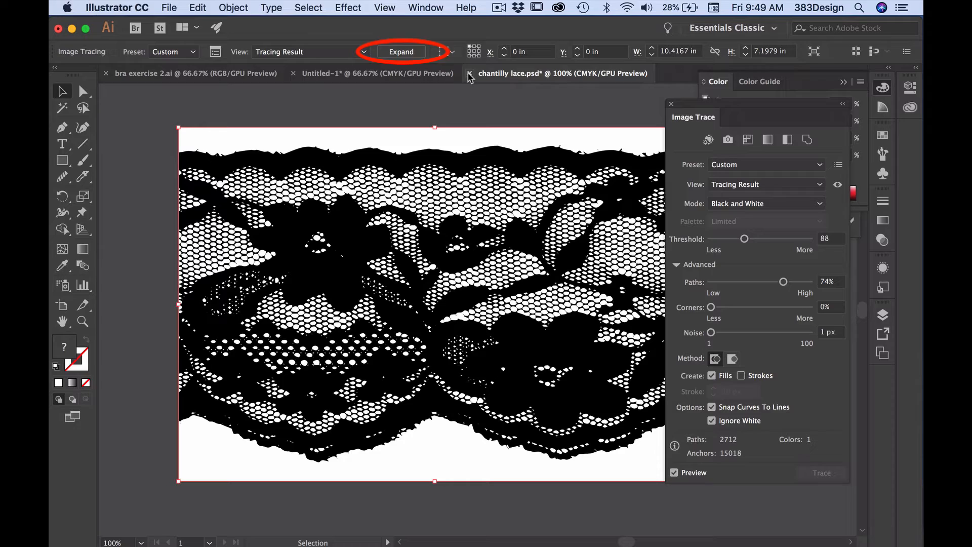
Step: Expand the trace into vector paths and save it as chantilly lace-large.ai
{"action": "left_click", "coordinate": [401, 51]}
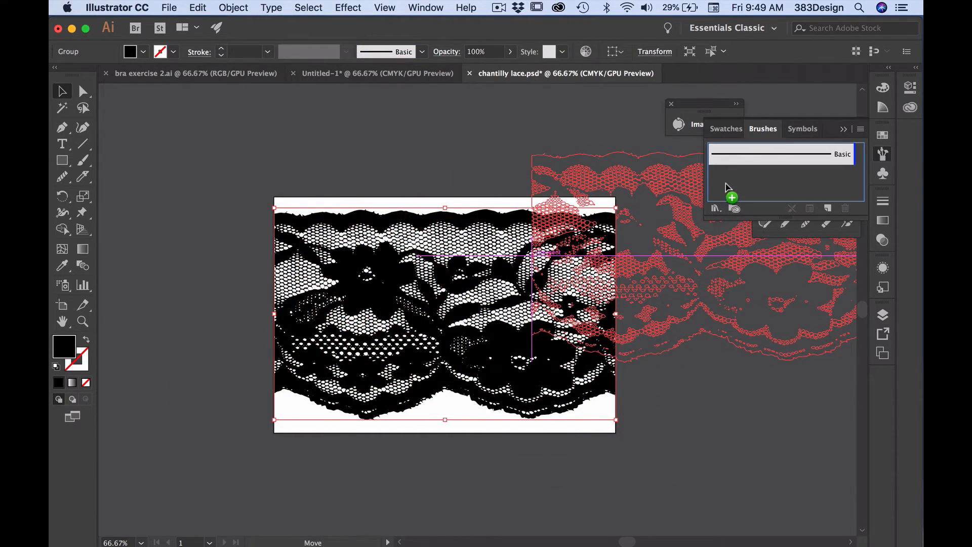
{"action": "left_click", "coordinate": [169, 7]}
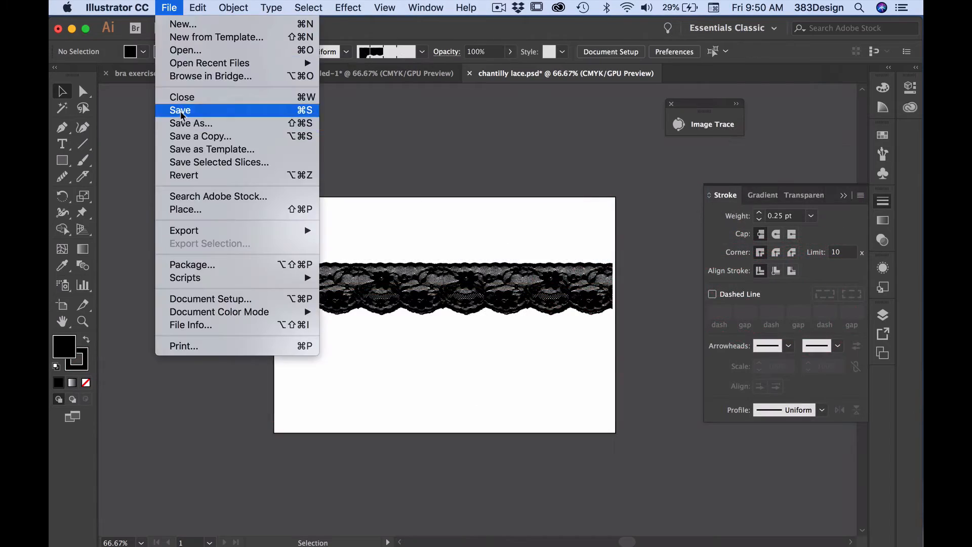
{"action": "left_click", "coordinate": [192, 123]}
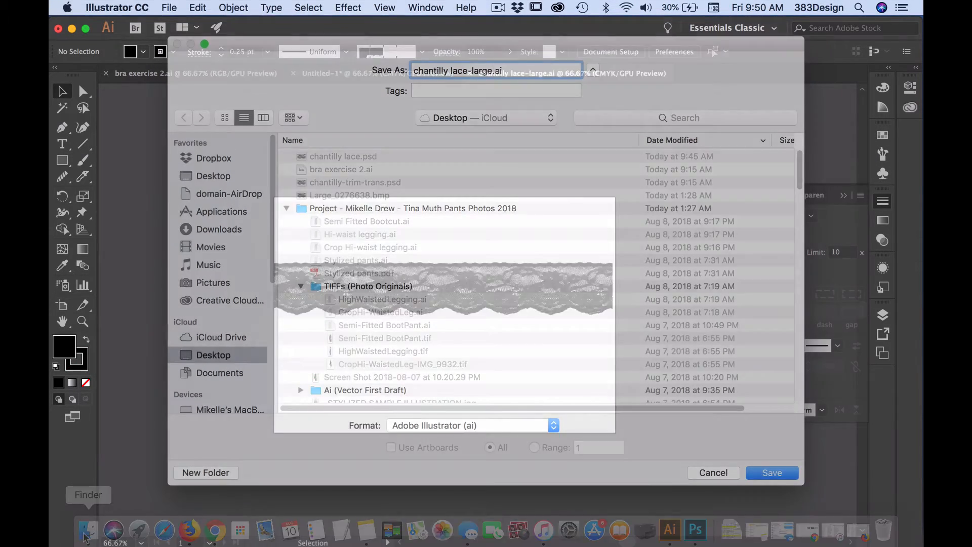
{"action": "left_click", "coordinate": [772, 473]}
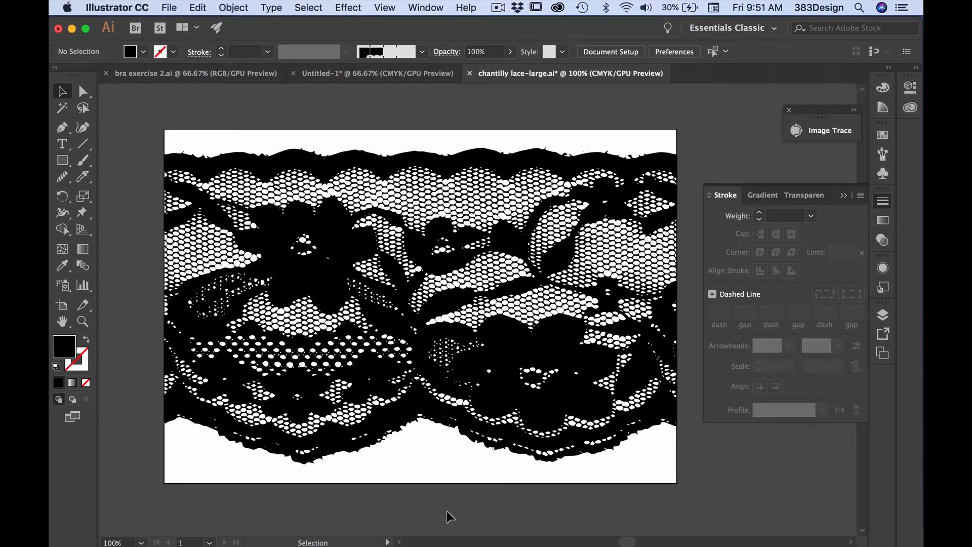
Step: Run Clean Up on the selected lace to remove stray points, unpainted objects and empty text paths
{"action": "left_click", "coordinate": [372, 304]}
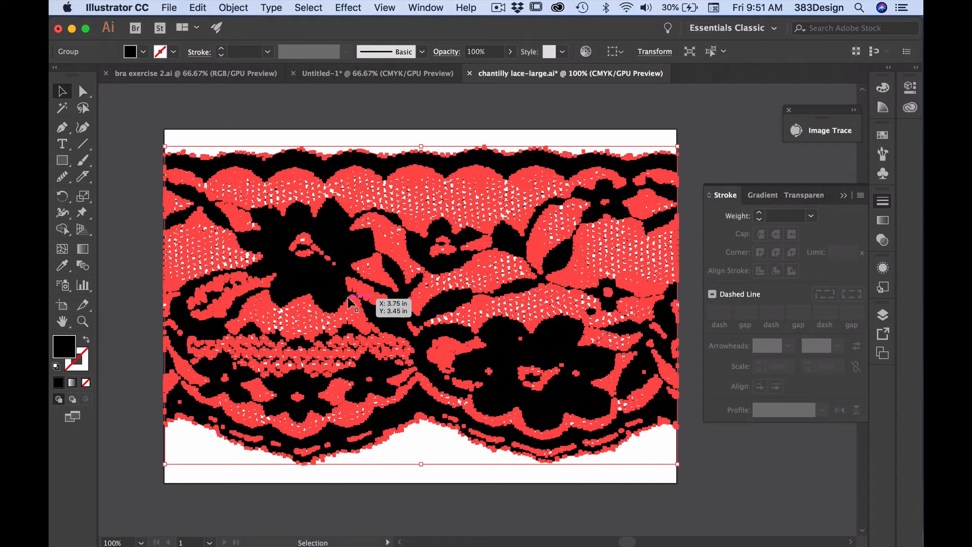
{"action": "mouse_move", "coordinate": [146, 276]}
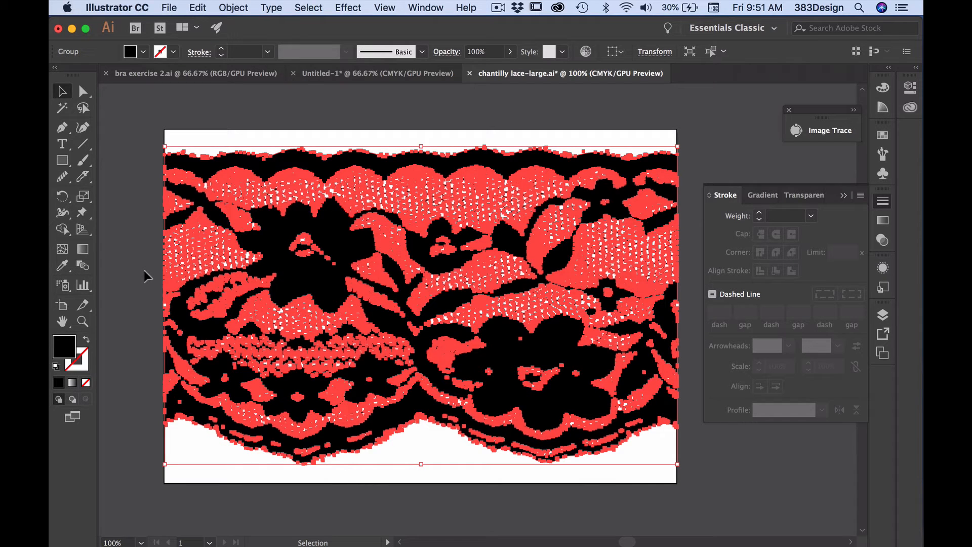
{"action": "left_click", "coordinate": [233, 7]}
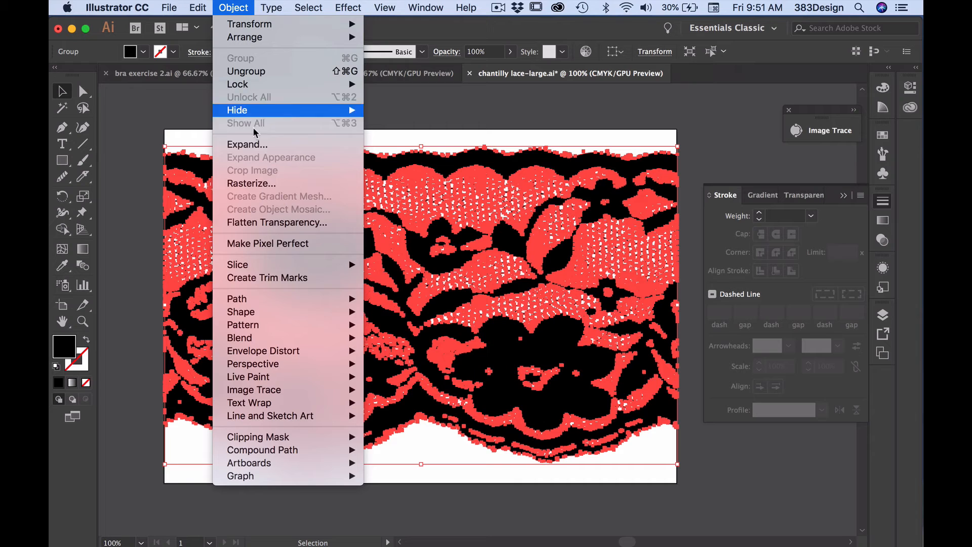
{"action": "mouse_move", "coordinate": [237, 297]}
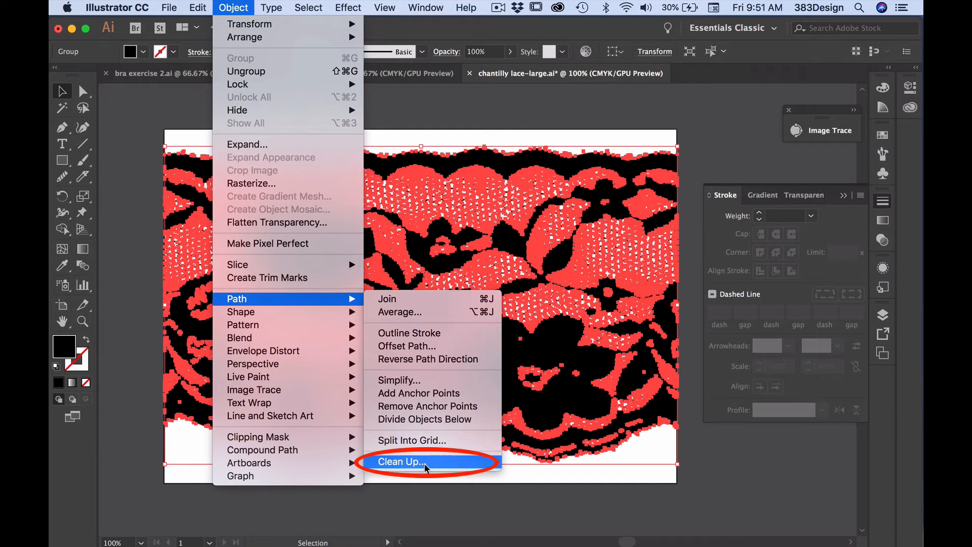
{"action": "left_click", "coordinate": [402, 462]}
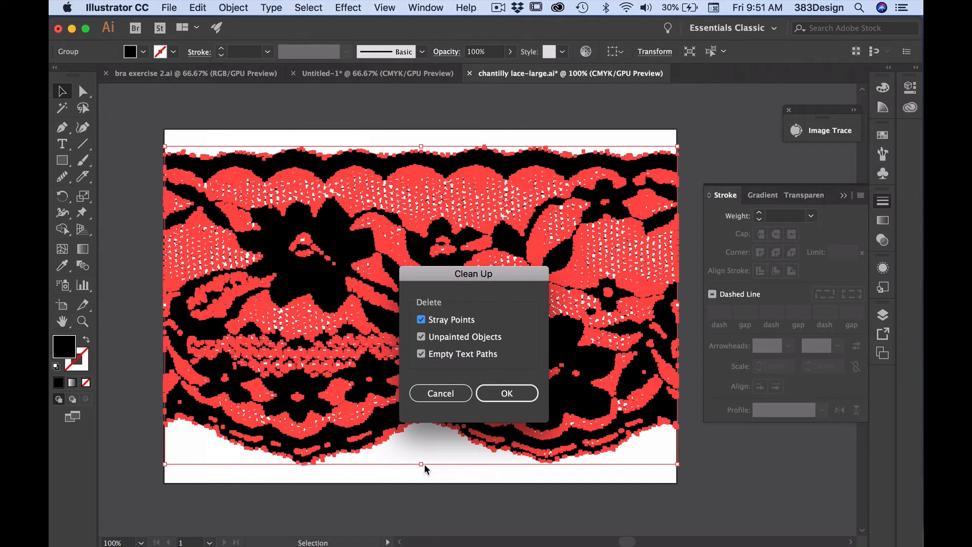
{"action": "mouse_move", "coordinate": [434, 494]}
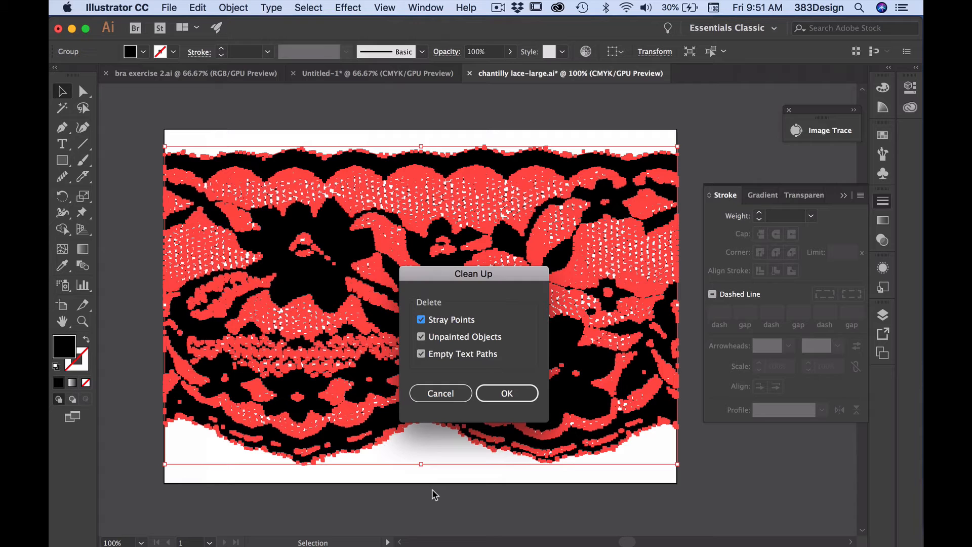
{"action": "mouse_move", "coordinate": [536, 464]}
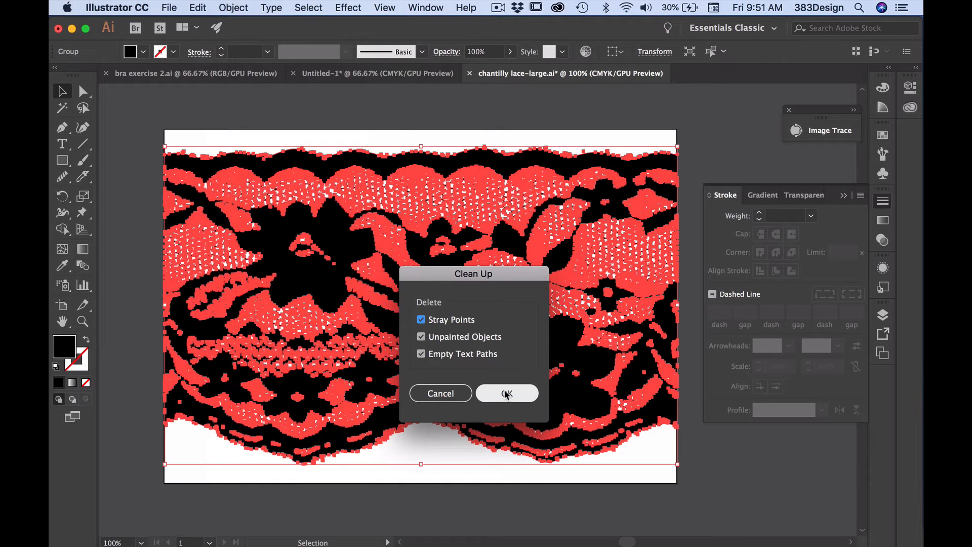
{"action": "left_click", "coordinate": [506, 393]}
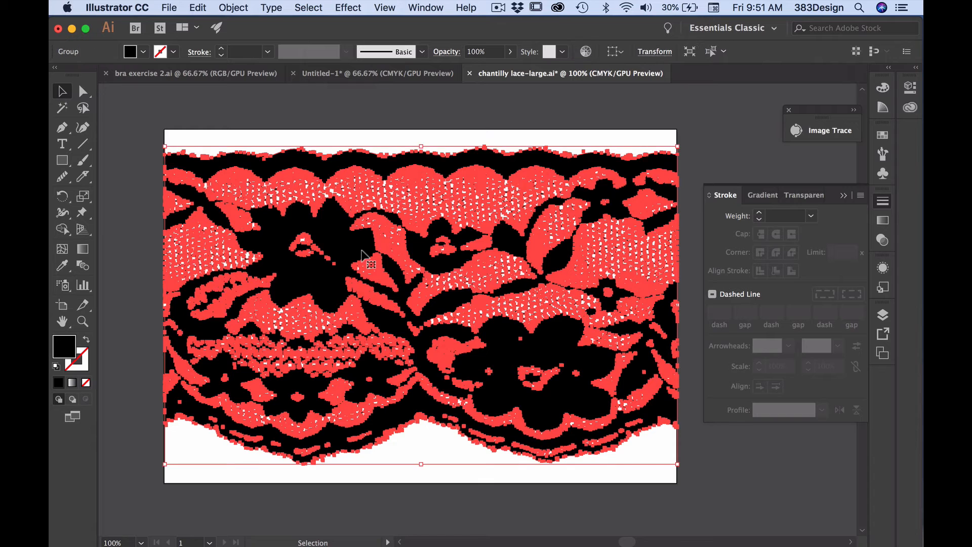
Step: Hide selection edges so the lace shows as plain black mesh on white
{"action": "left_click", "coordinate": [384, 7]}
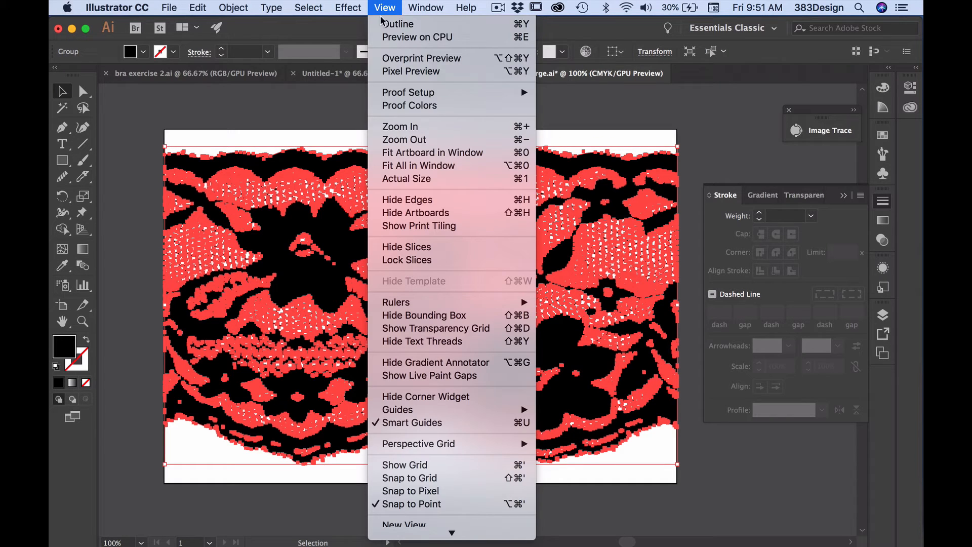
{"action": "mouse_move", "coordinate": [407, 200]}
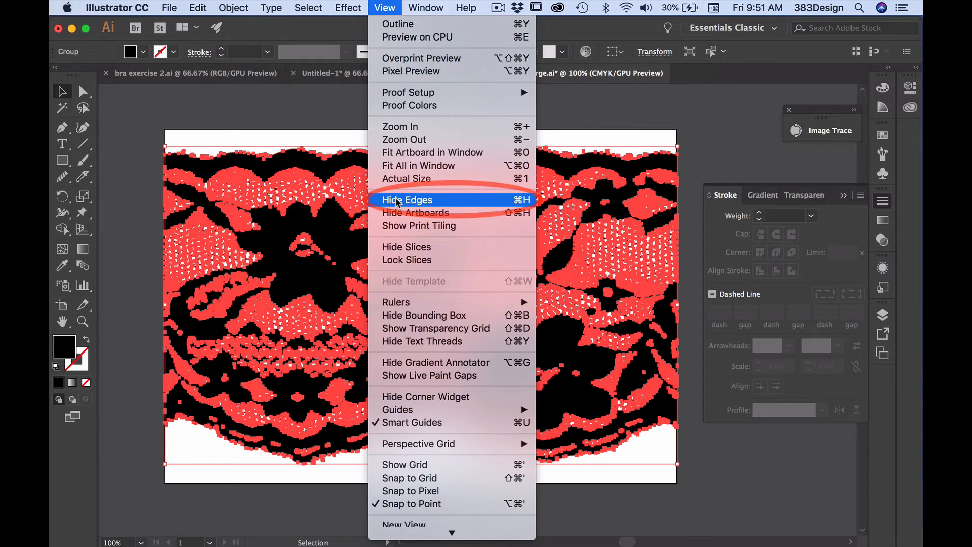
{"action": "left_click", "coordinate": [407, 199]}
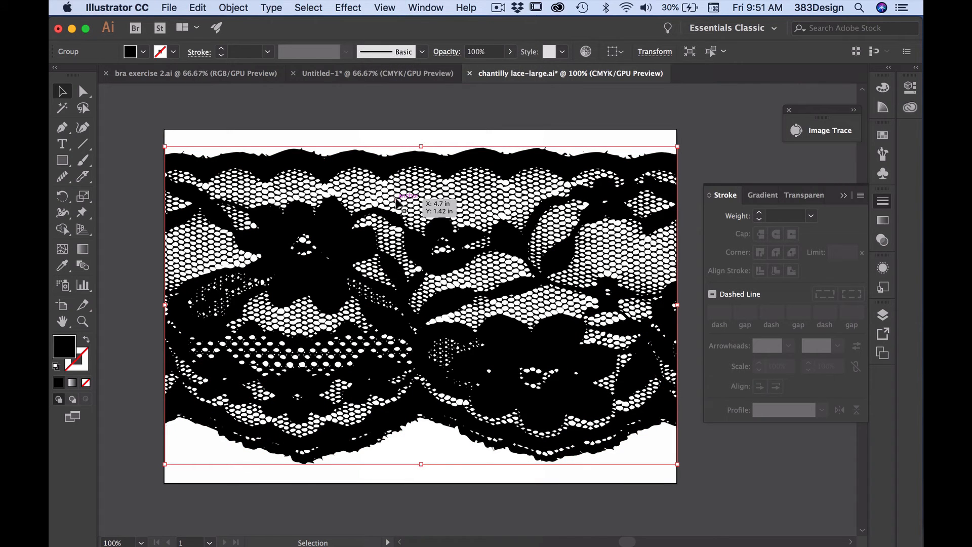
{"action": "mouse_move", "coordinate": [137, 392]}
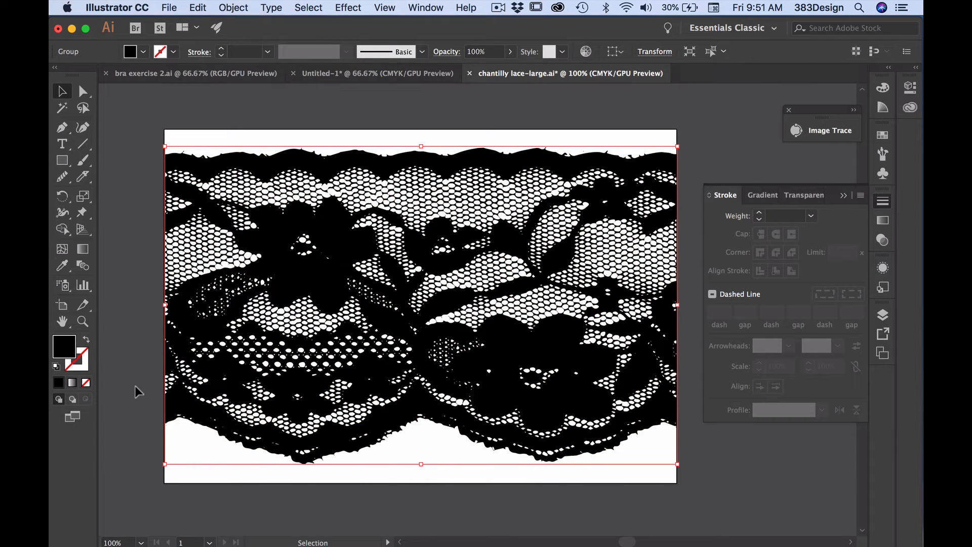
Step: Simplify the lace paths at 95% curve precision, from 15018 down to about 8370 points
{"action": "left_click", "coordinate": [233, 7]}
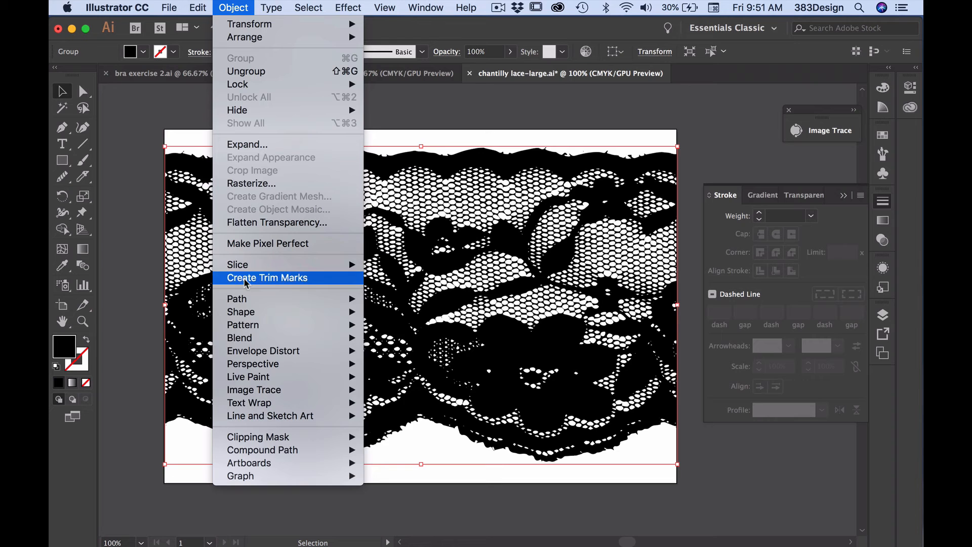
{"action": "mouse_move", "coordinate": [237, 297]}
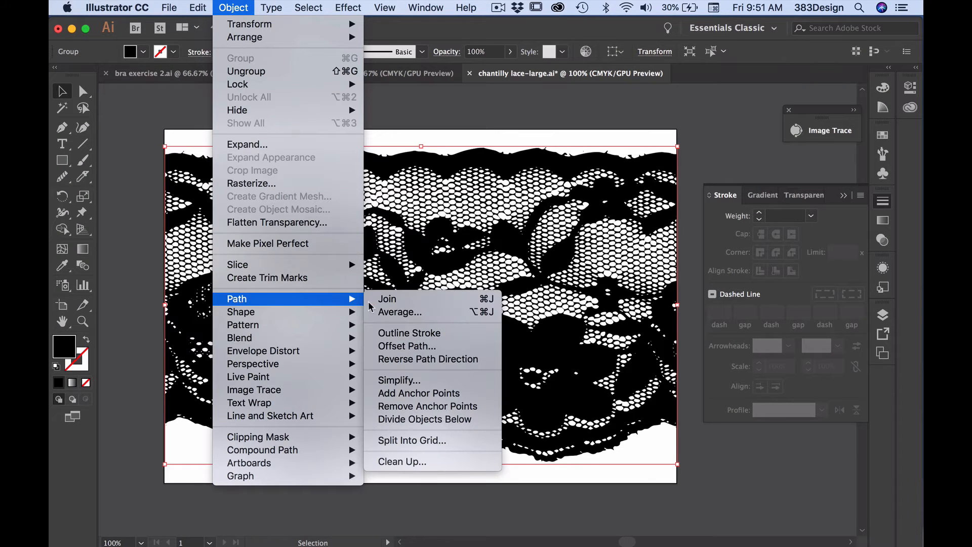
{"action": "mouse_move", "coordinate": [412, 380]}
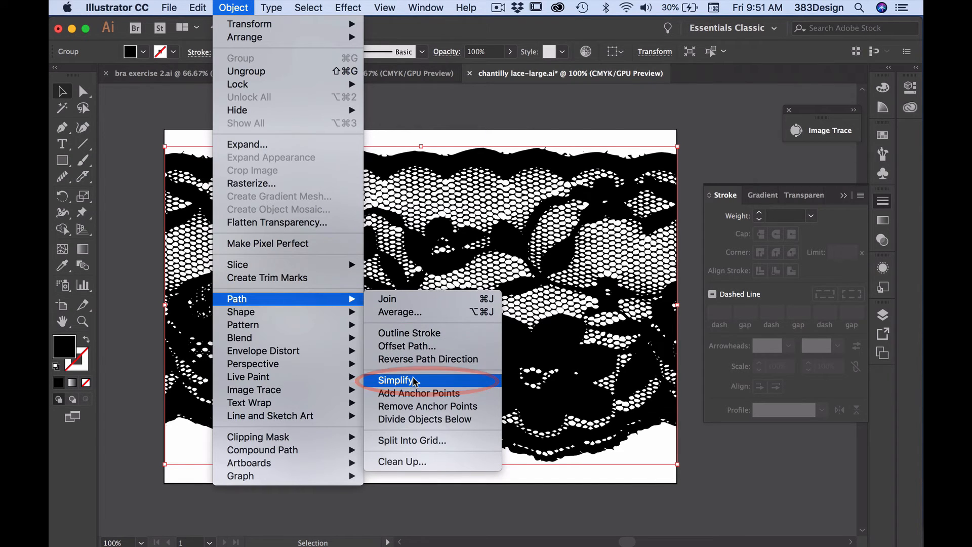
{"action": "left_click", "coordinate": [397, 379]}
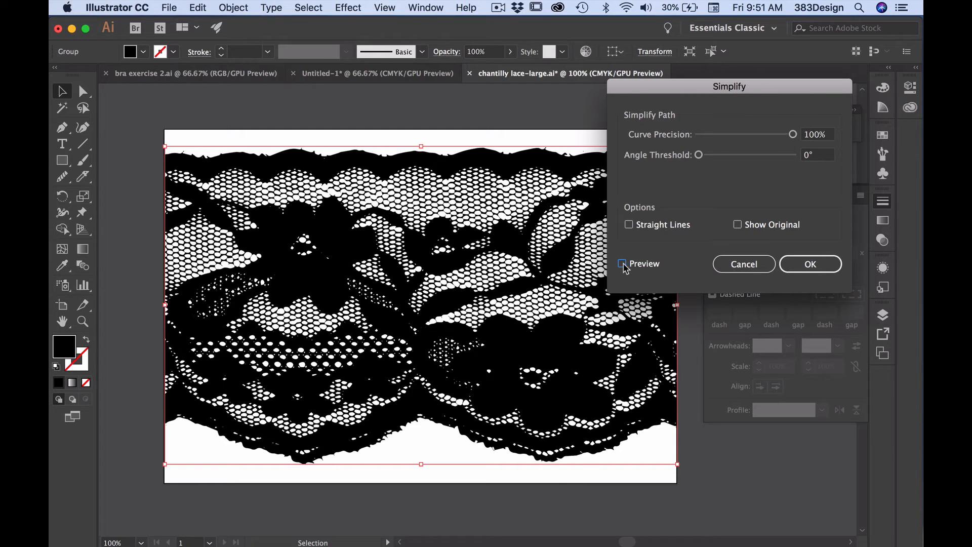
{"action": "left_click", "coordinate": [623, 263]}
{"action": "type", "text": "95"}
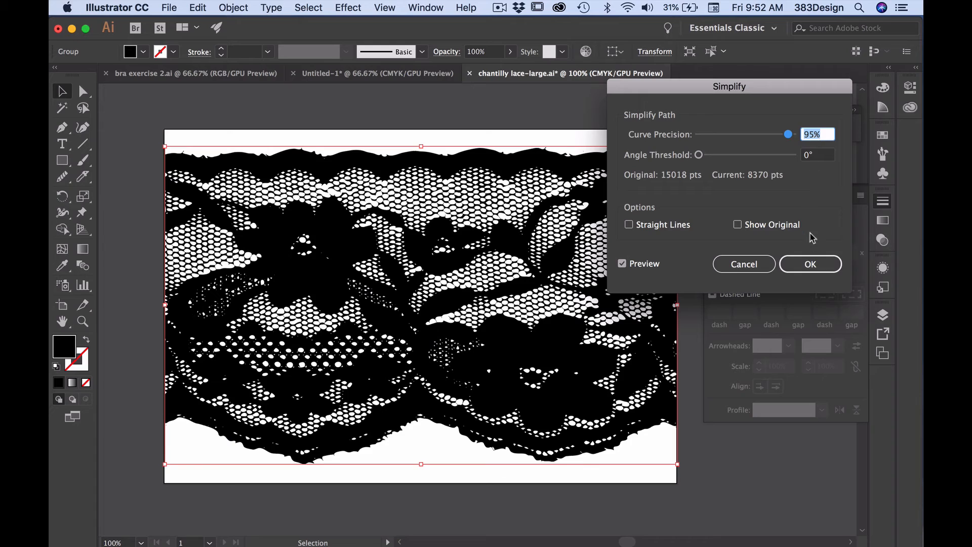
{"action": "left_click", "coordinate": [810, 263]}
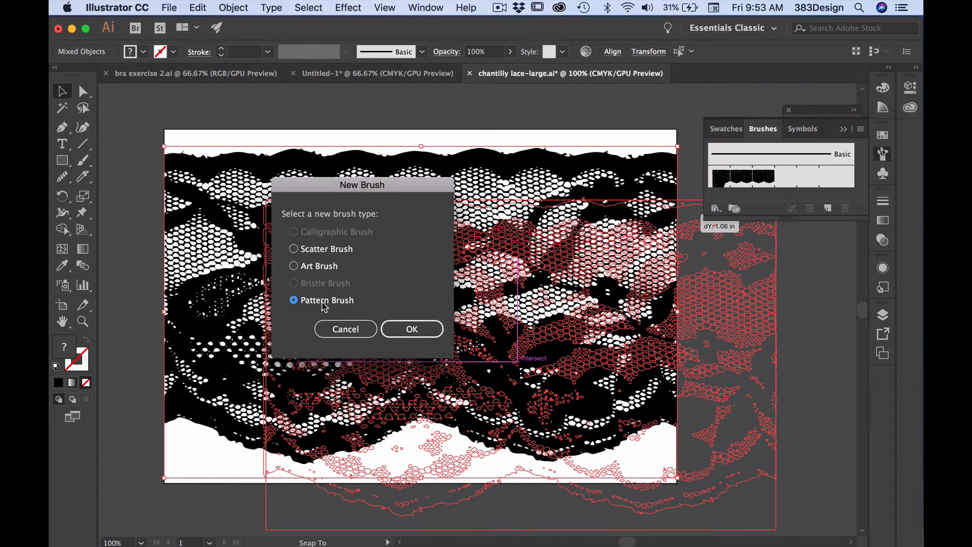
{"action": "mouse_move", "coordinate": [412, 329]}
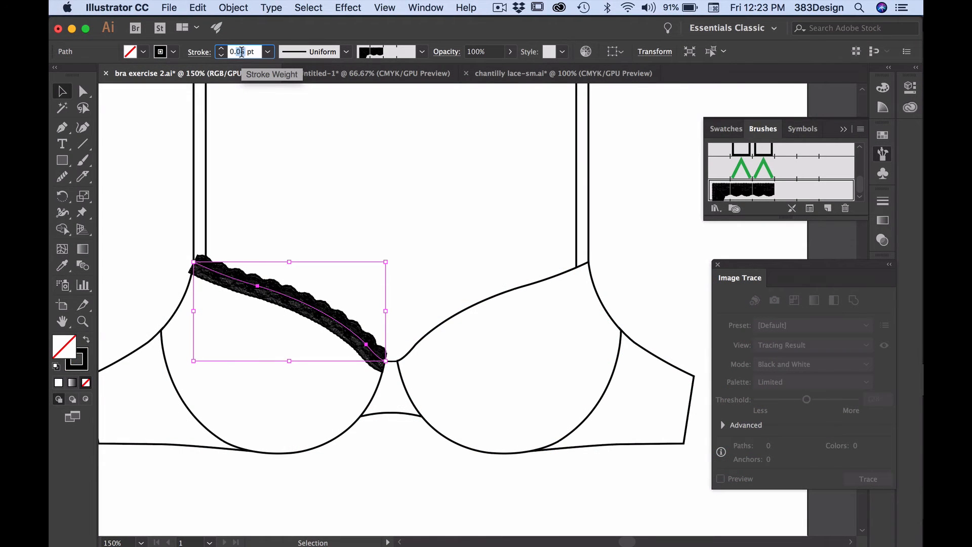
Step: Stroke the bra neckline with the lace pattern brush and adjust its stroke weight
{"action": "left_click", "coordinate": [222, 48]}
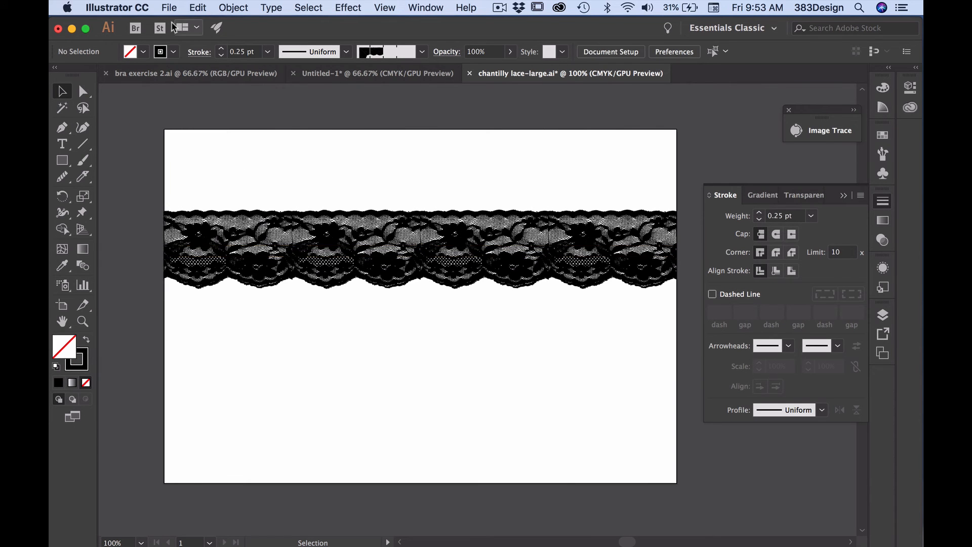
{"action": "left_click", "coordinate": [89, 532]}
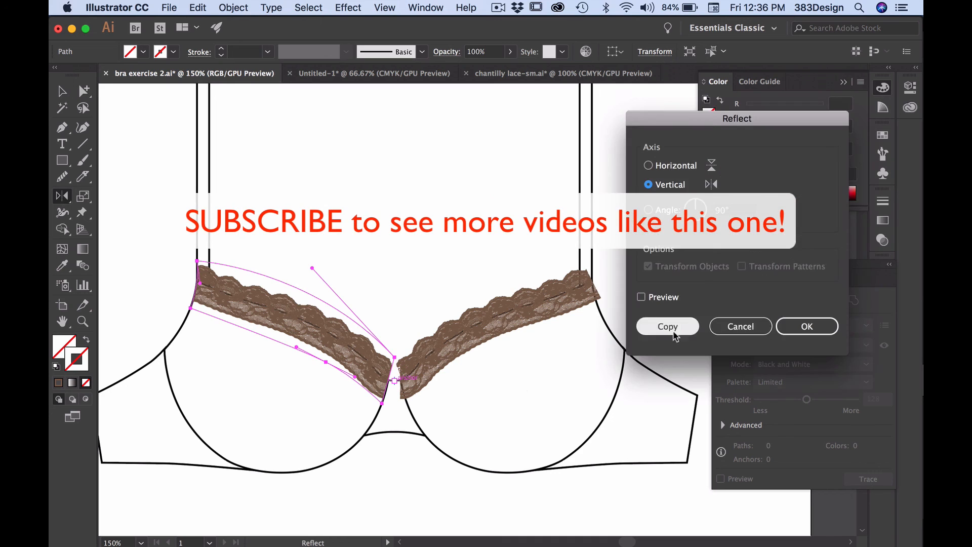
Step: Reflect a copy of the lace neckline across the vertical axis onto the right cup
{"action": "left_click", "coordinate": [667, 326]}
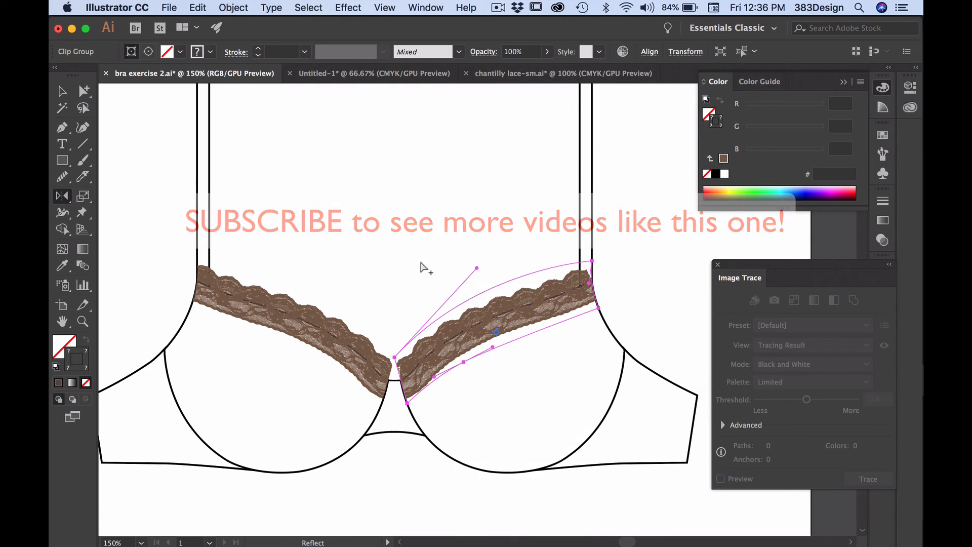